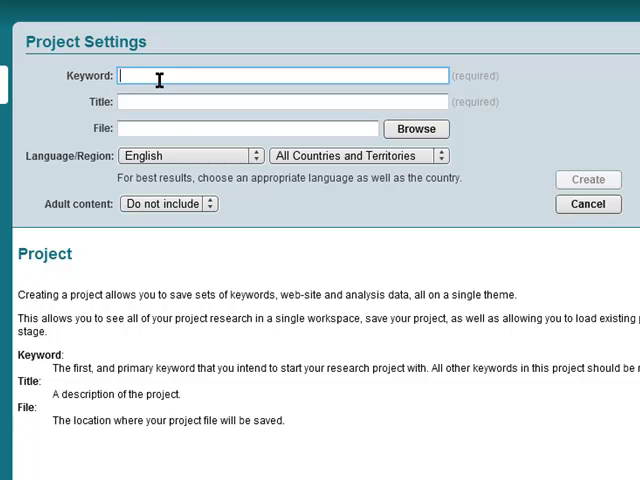
# Create the 'keyword research tool' project and open its Keyword Research module
pyautogui.write('k')
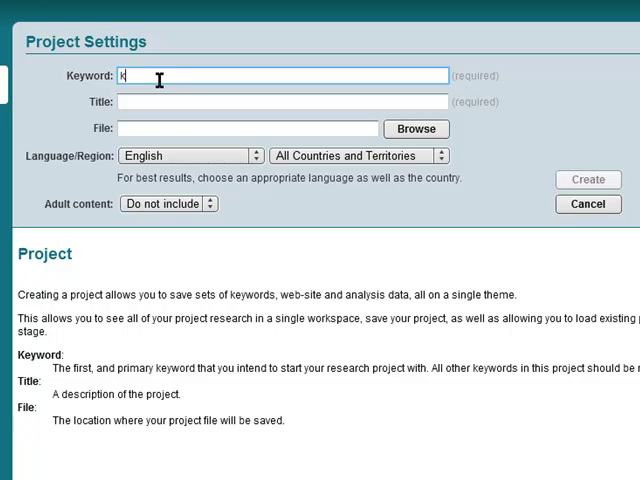
pyautogui.write('eyword')
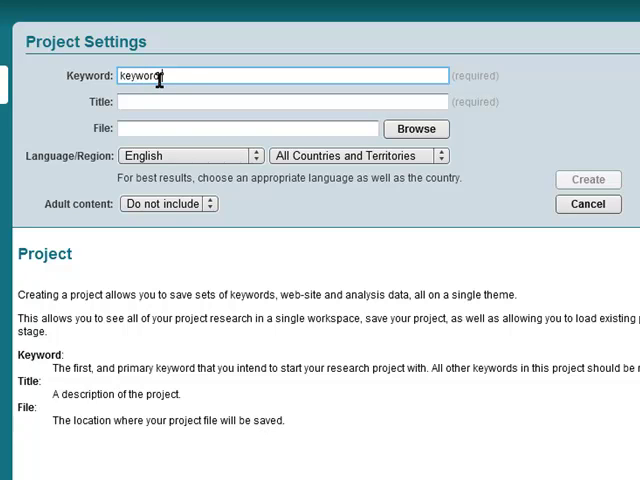
pyautogui.write('research tool')
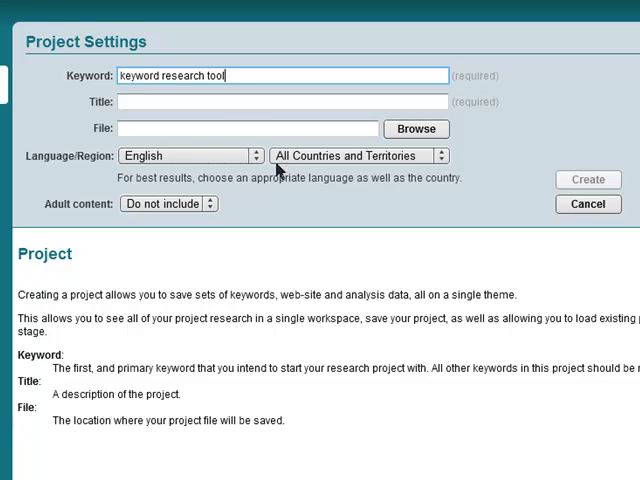
pyautogui.moveTo(288, 193)
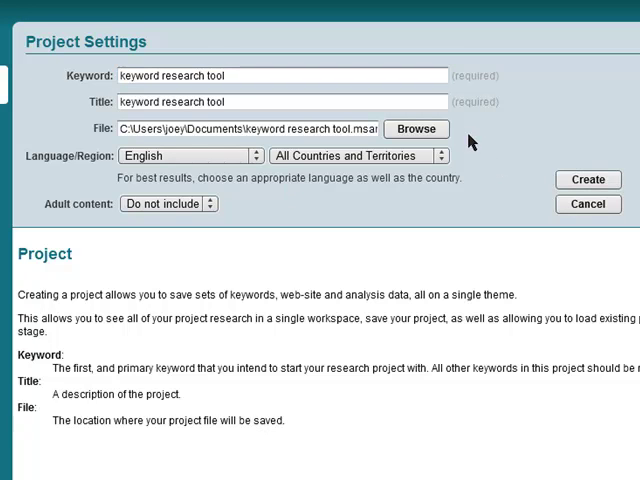
pyautogui.click(588, 179)
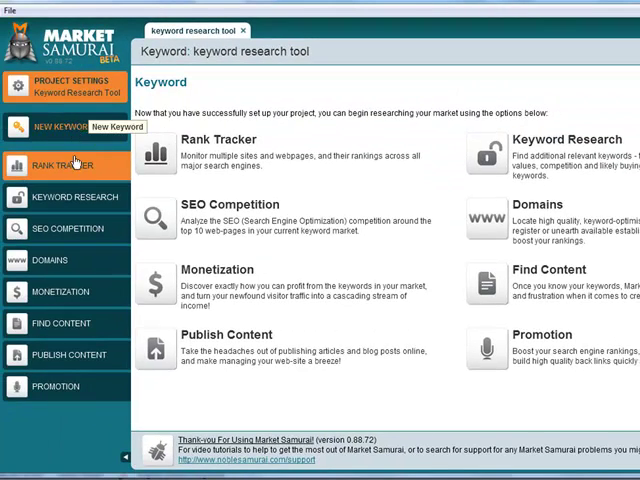
pyautogui.moveTo(58, 197)
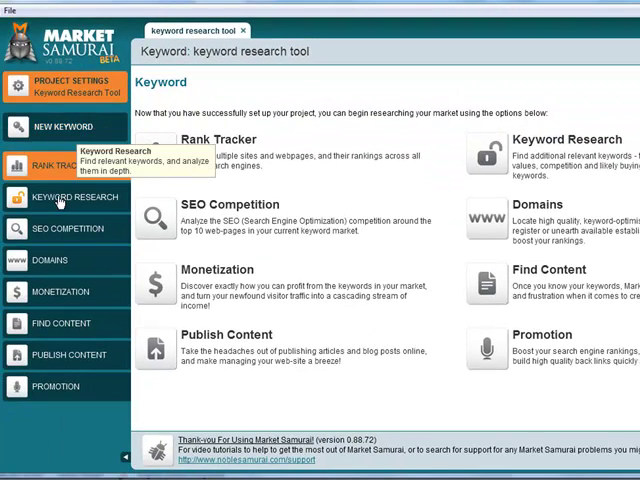
pyautogui.click(70, 196)
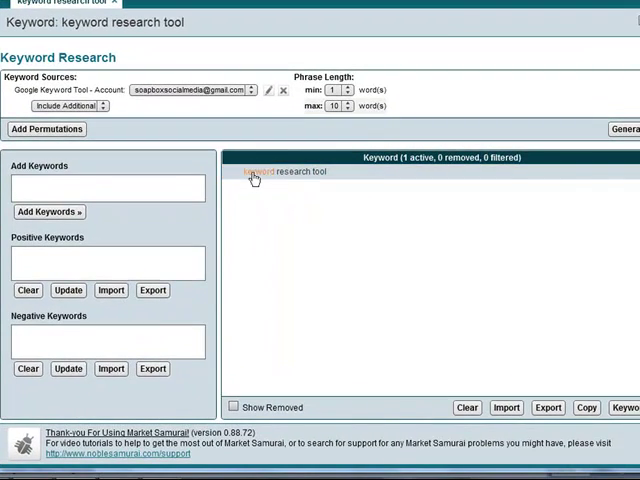
# Generate related keywords, leaving 80 active and 719 removed by the negative list
pyautogui.click(290, 171)
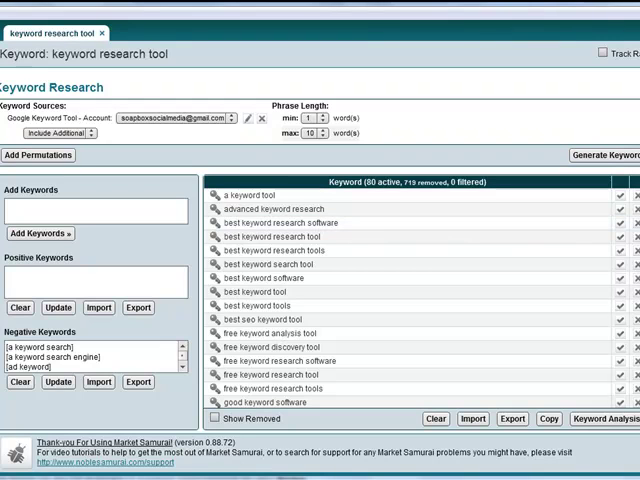
# Remove the 'free keyword research software/tool' phrases, leaving 75 active keywords
pyautogui.scroll(-3)
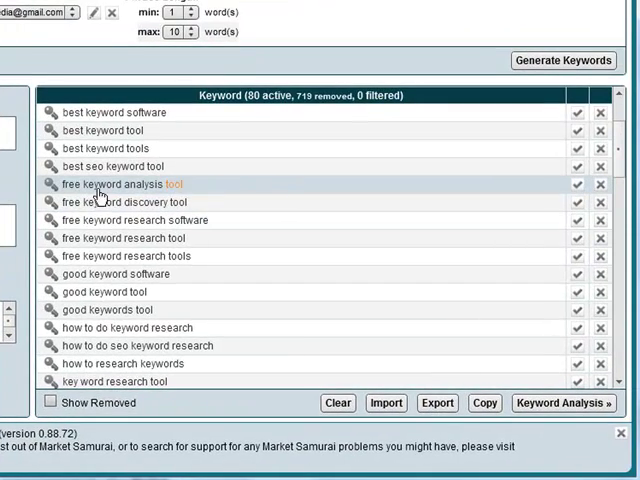
pyautogui.moveTo(178, 188)
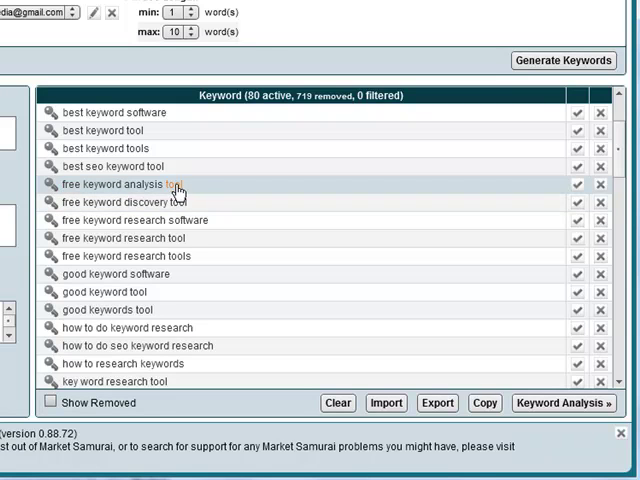
pyautogui.moveTo(175, 192)
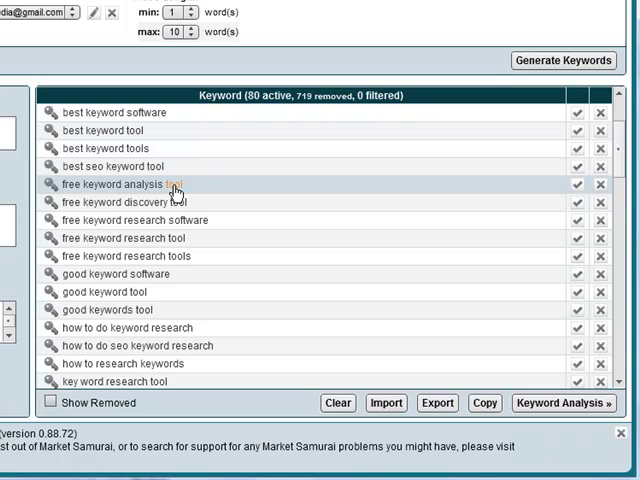
pyautogui.moveTo(438, 234)
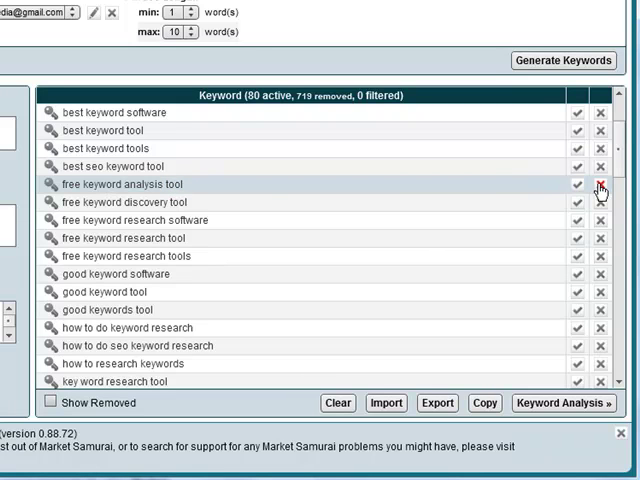
pyautogui.click(601, 184)
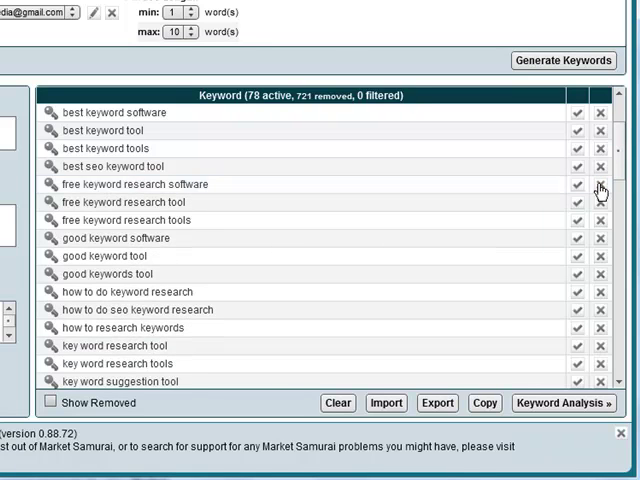
pyautogui.click(600, 184)
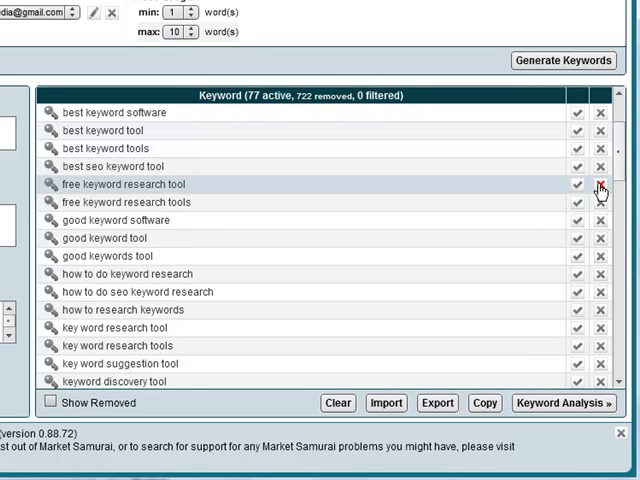
pyautogui.click(600, 184)
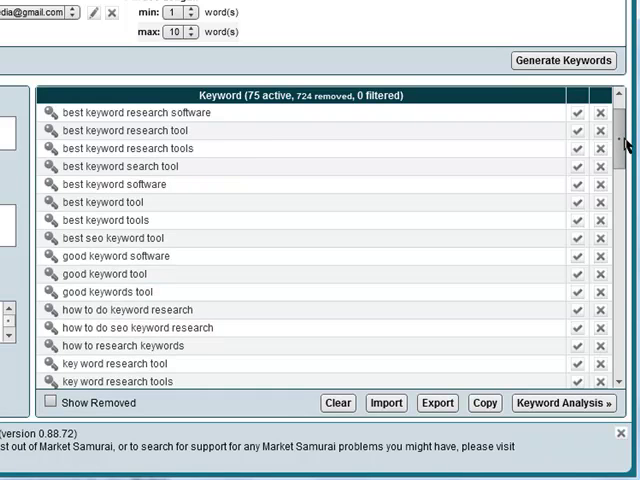
pyautogui.scroll(-3)
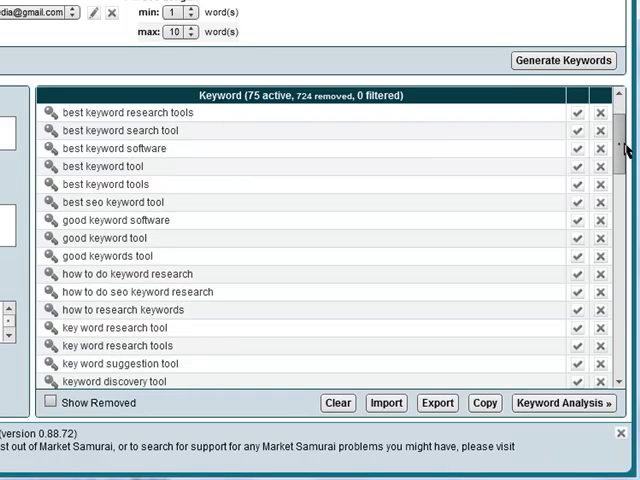
pyautogui.scroll(-3)
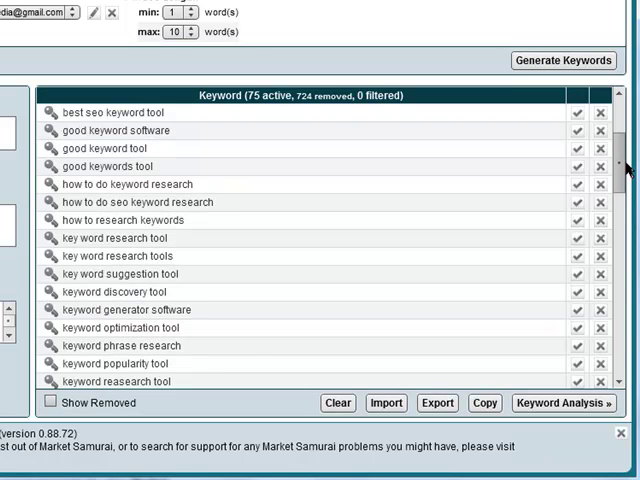
pyautogui.scroll(-3)
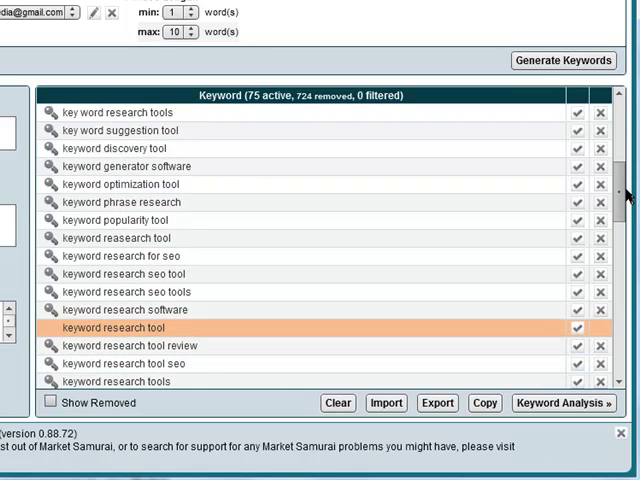
pyautogui.scroll(-3)
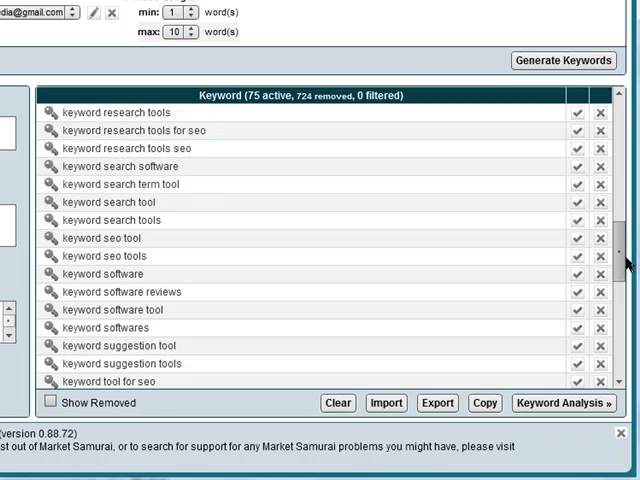
pyautogui.scroll(-3)
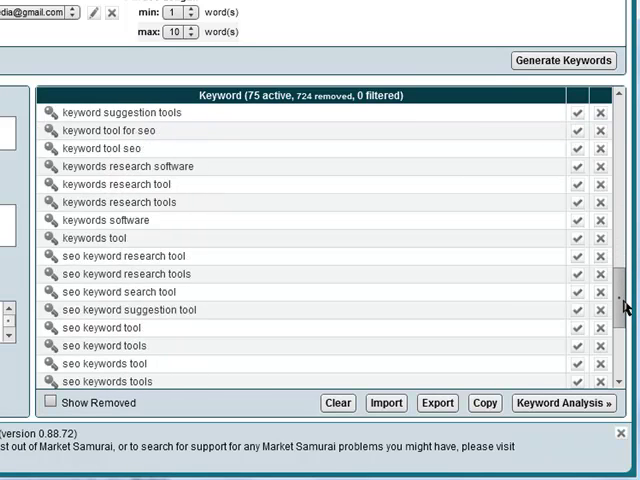
pyautogui.scroll(-3)
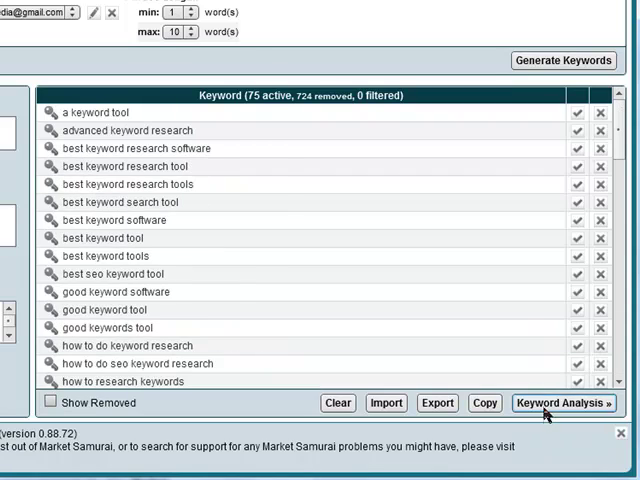
# Load the 75 active keywords into Keyword Analysis and analyze them
pyautogui.click(563, 402)
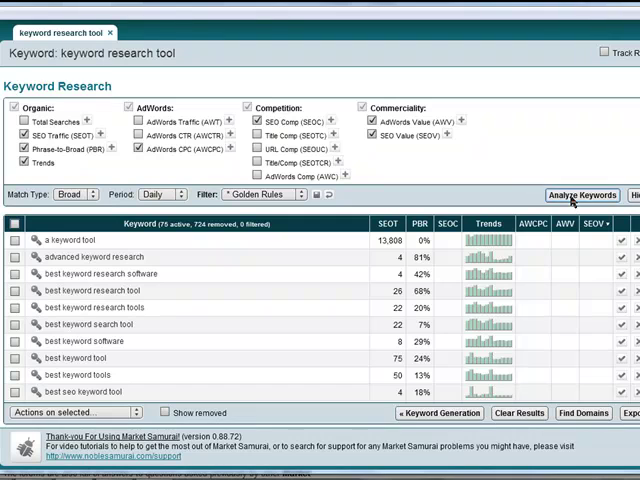
pyautogui.click(575, 194)
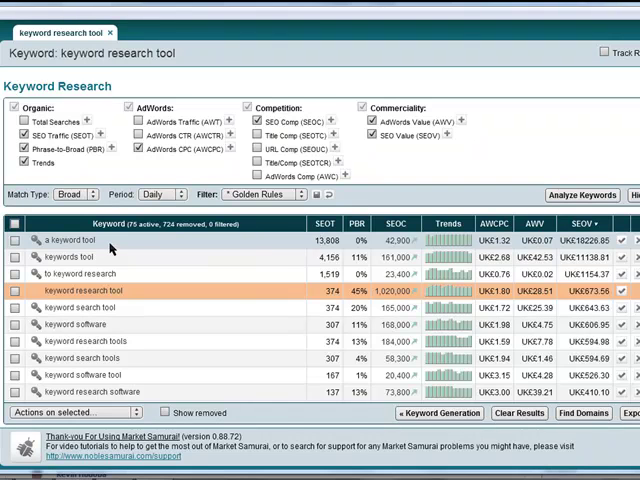
pyautogui.moveTo(283, 236)
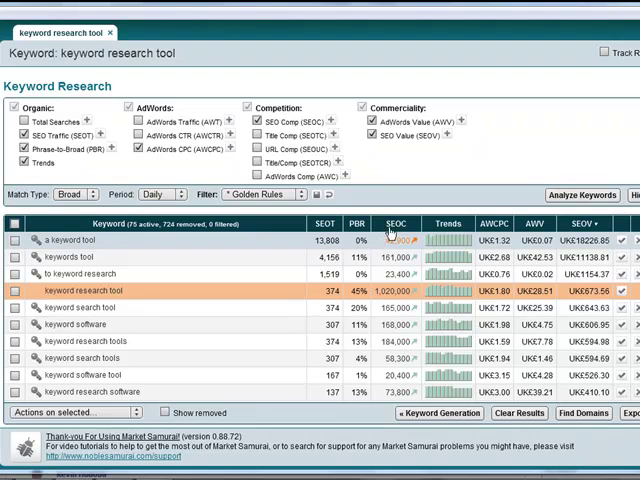
pyautogui.moveTo(396, 232)
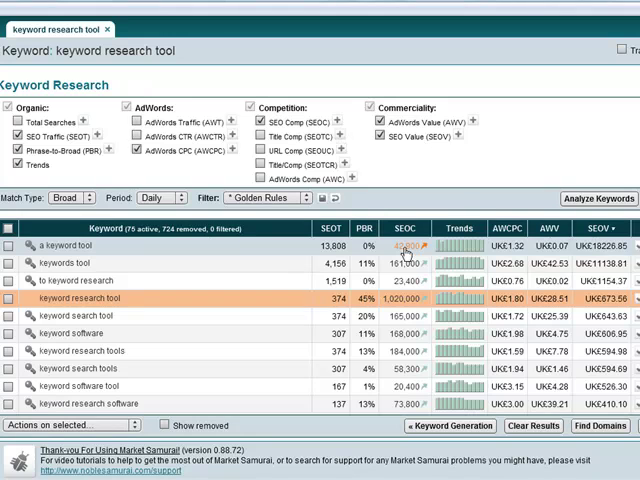
pyautogui.moveTo(330, 234)
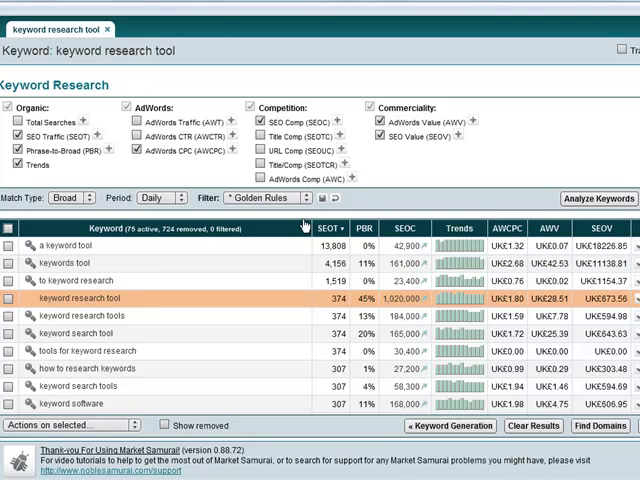
pyautogui.moveTo(310, 238)
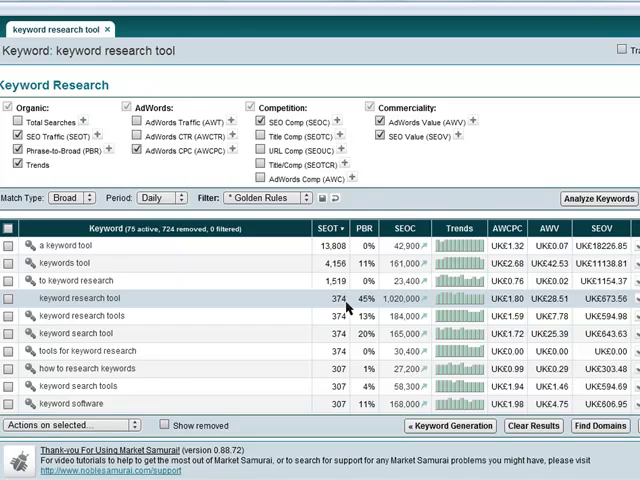
pyautogui.moveTo(391, 308)
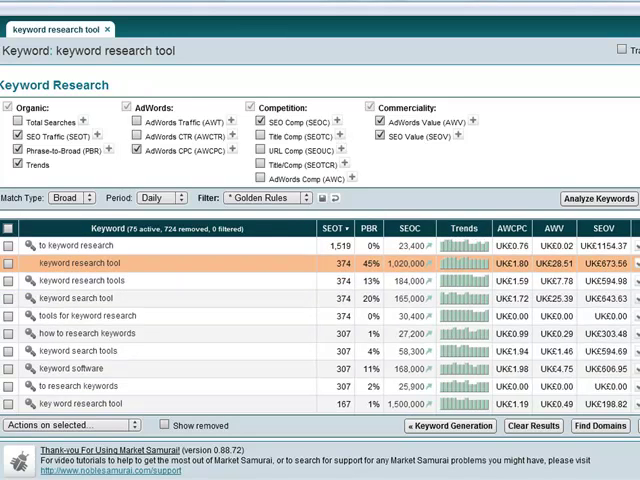
# Scroll through the traffic-sorted keyword results, led by 'keyword tool' at 13,808
pyautogui.scroll(-3)
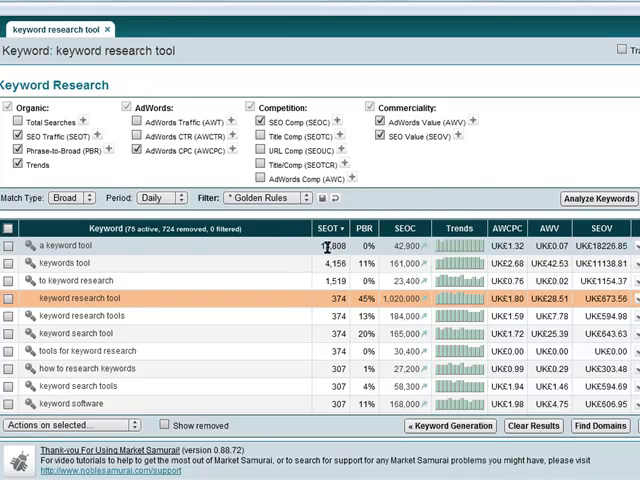
pyautogui.moveTo(440, 245)
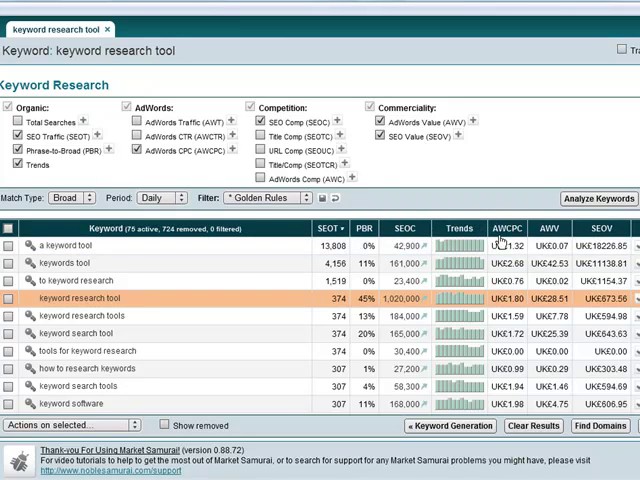
pyautogui.moveTo(512, 228)
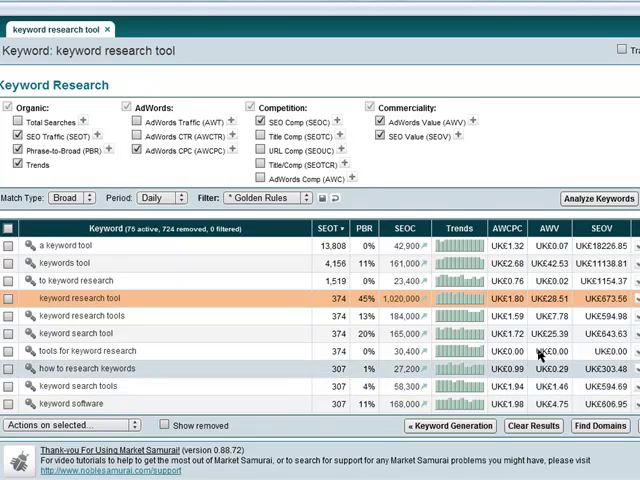
pyautogui.moveTo(609, 228)
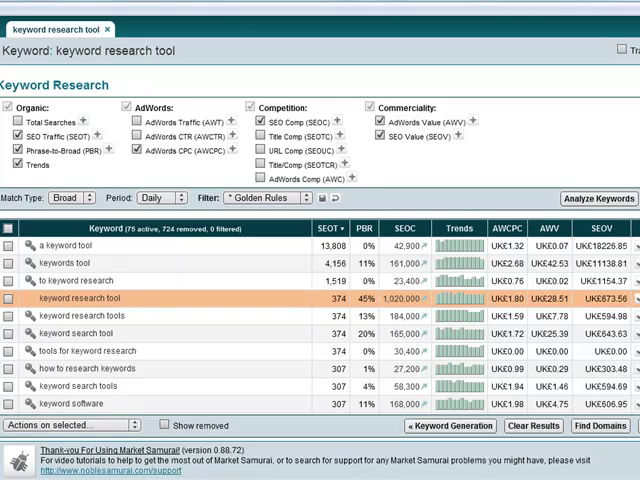
pyautogui.scroll(-3)
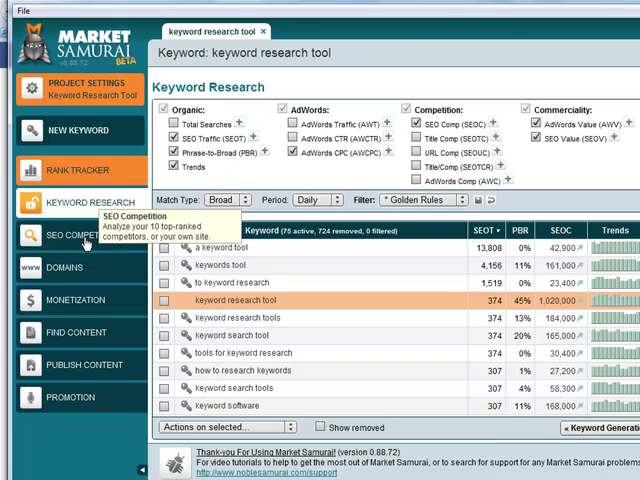
# Load SEO Competition metrics for the top 10 'keyword research tool' pages
pyautogui.click(75, 235)
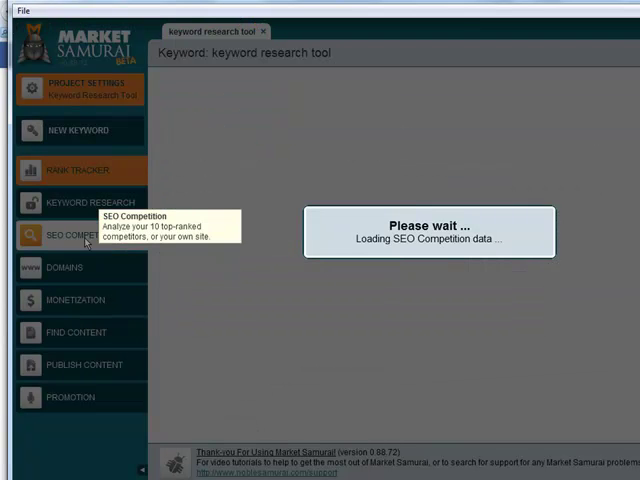
pyautogui.click(84, 235)
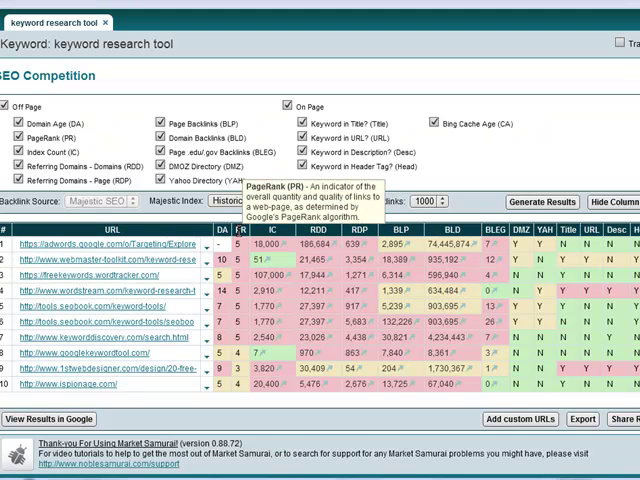
pyautogui.moveTo(245, 370)
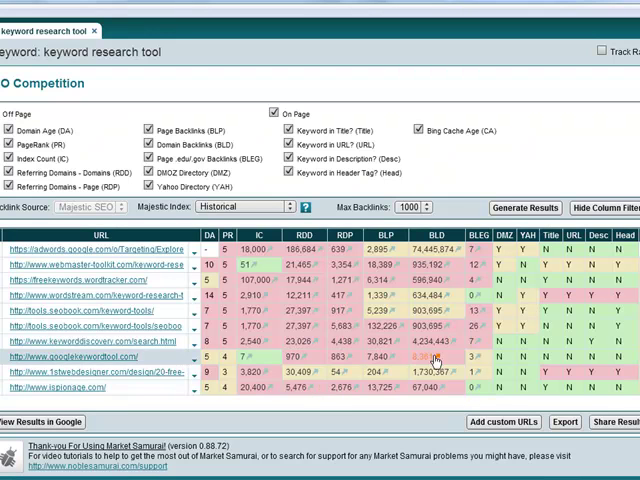
pyautogui.moveTo(520, 318)
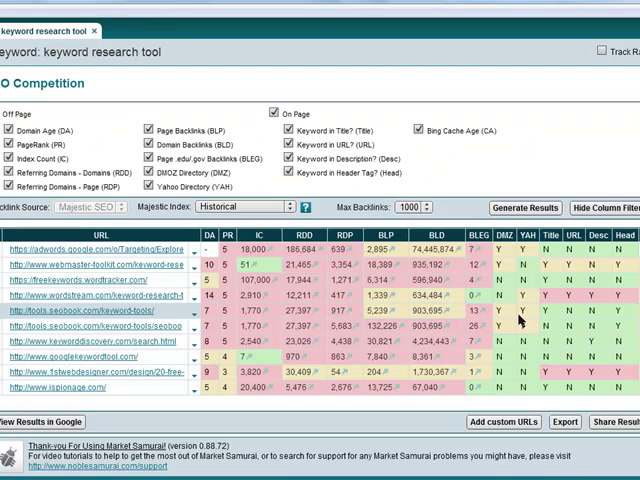
pyautogui.moveTo(228, 309)
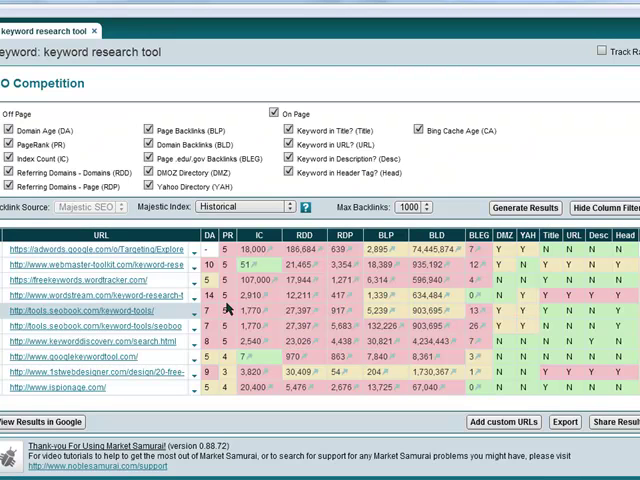